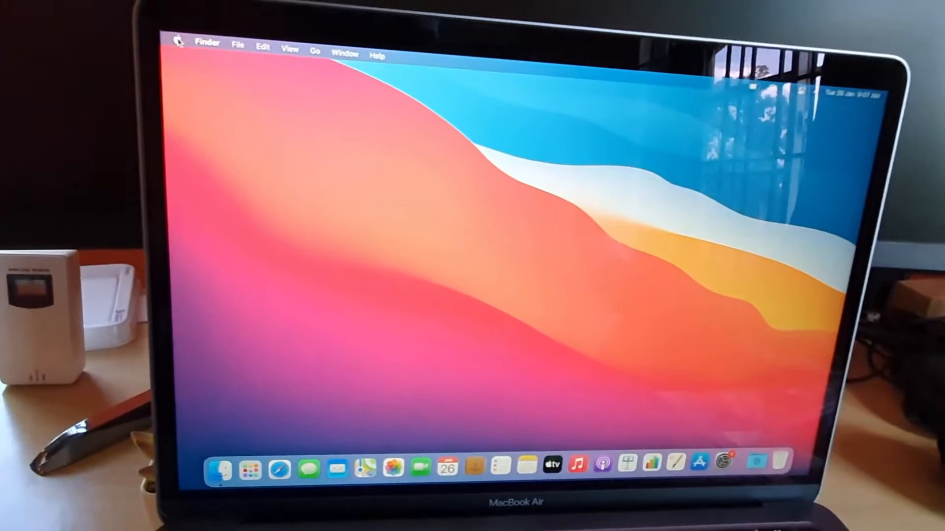
Open the Apple menu from the Finder menu bar
{"action": "left_click", "coordinate": [179, 41]}
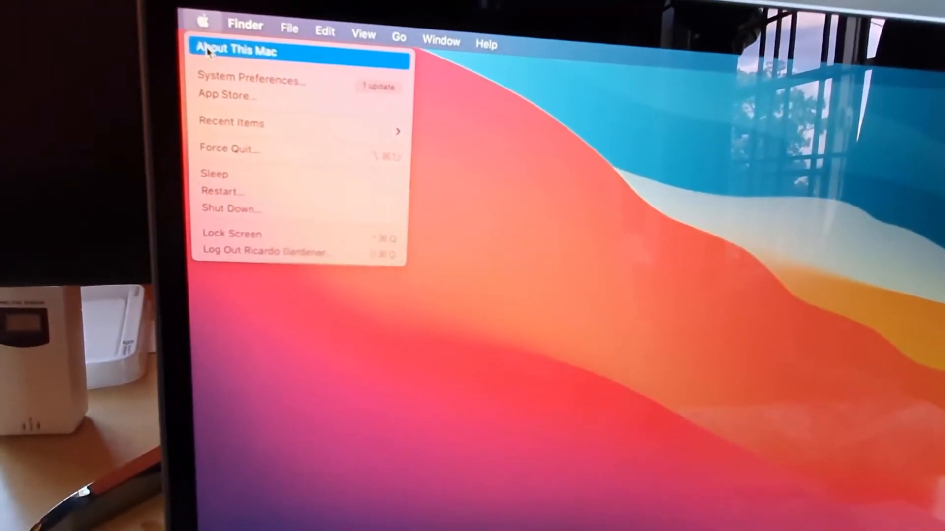
Show the About This Mac overview reporting macOS Big Sur version 11.0.1
{"action": "left_click", "coordinate": [234, 49]}
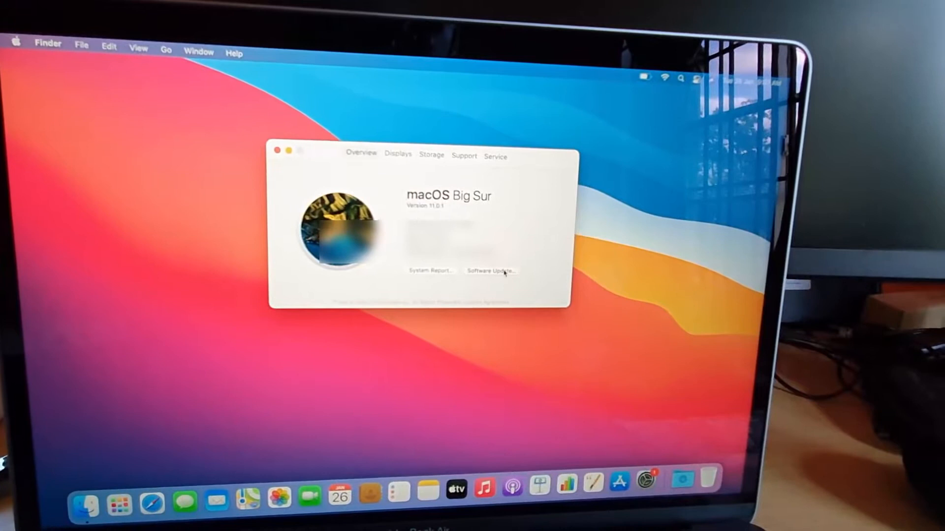
Check Software Update and review the macOS Big Sur 11.1 (3.27 GB) release notes
{"action": "left_click", "coordinate": [489, 270]}
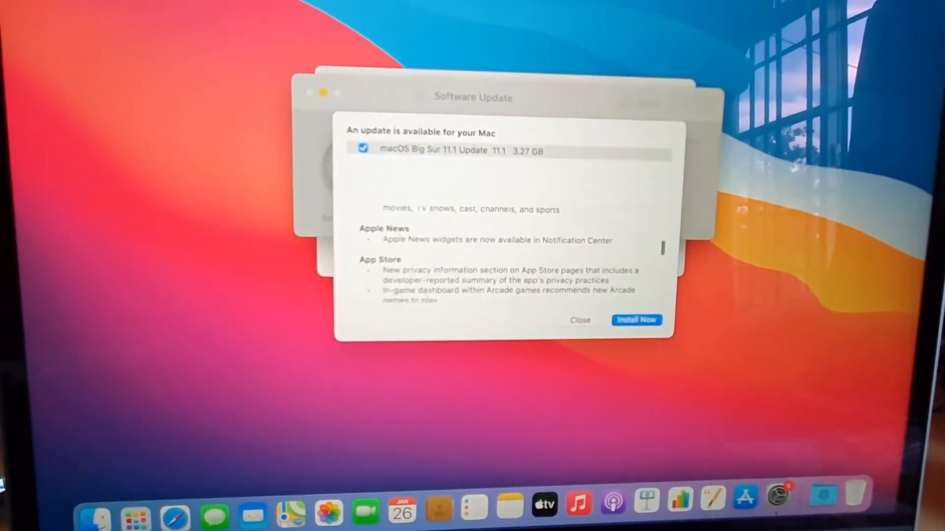
{"action": "scroll", "scroll_direction": "down", "scroll_amount": 3}
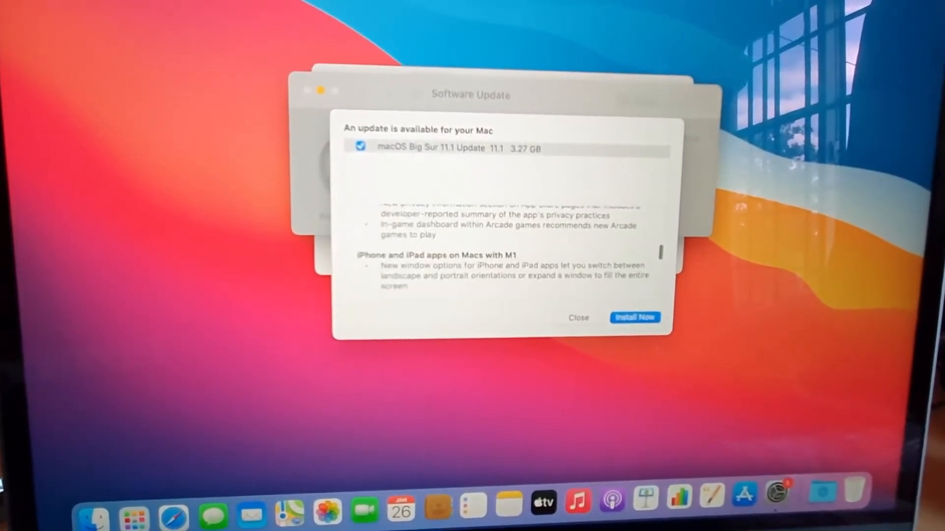
{"action": "scroll", "scroll_direction": "down", "scroll_amount": 3}
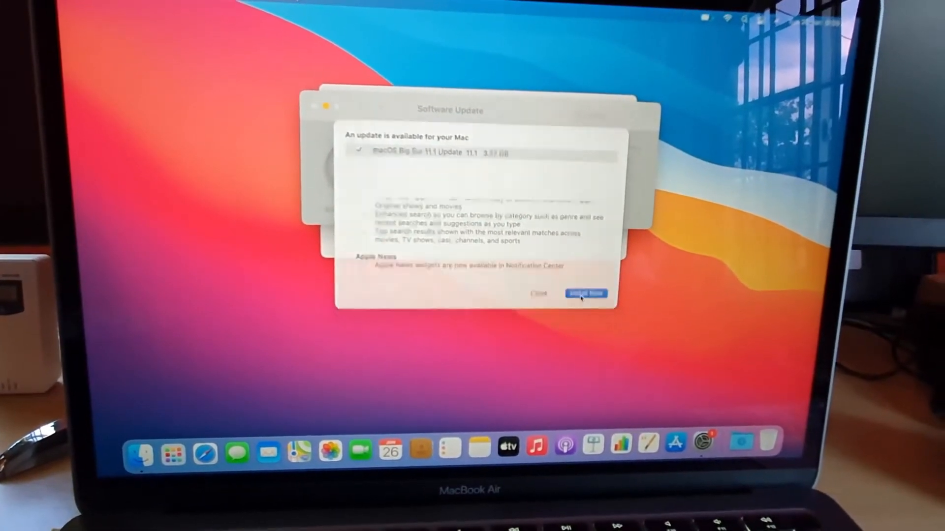
Request installing the 11.1 update now and agree to its software licence agreement
{"action": "left_click", "coordinate": [584, 293]}
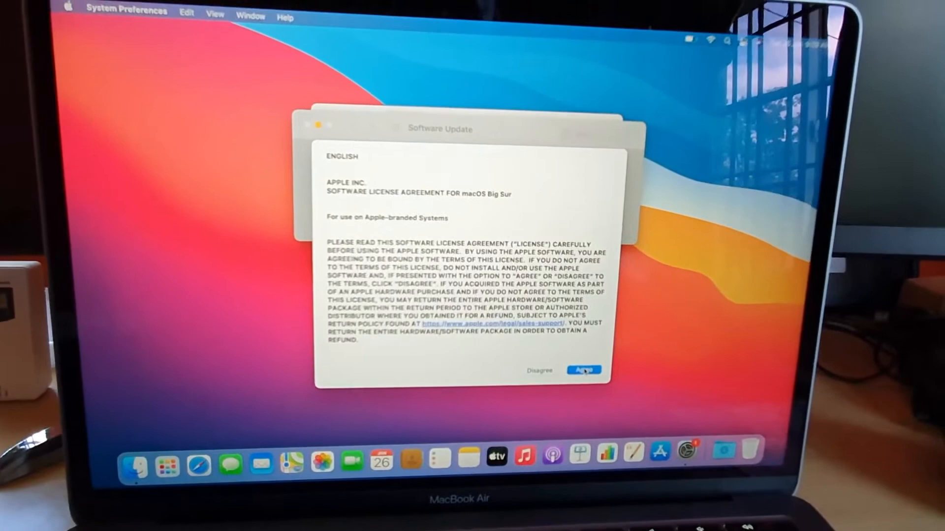
{"action": "left_click", "coordinate": [582, 370]}
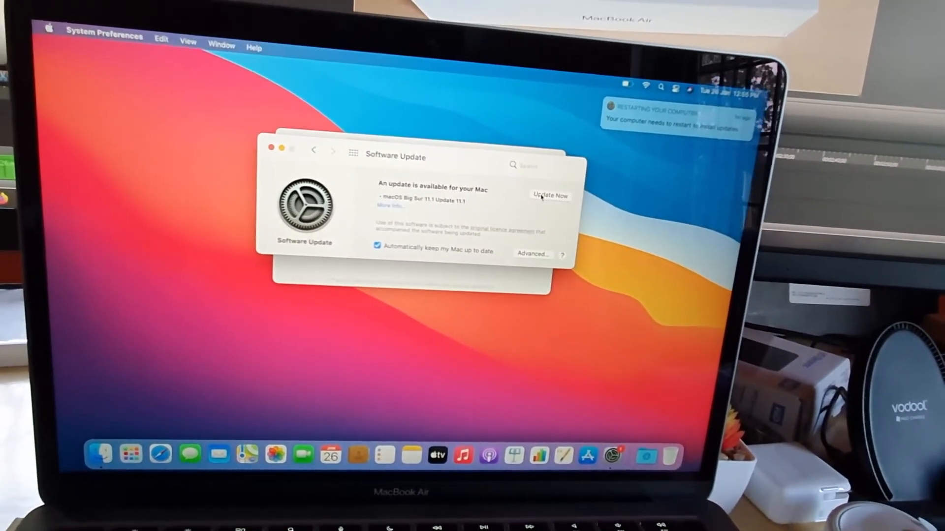
Start the macOS Big Sur 11.1 update so the password authorization prompt appears
{"action": "left_click", "coordinate": [549, 195]}
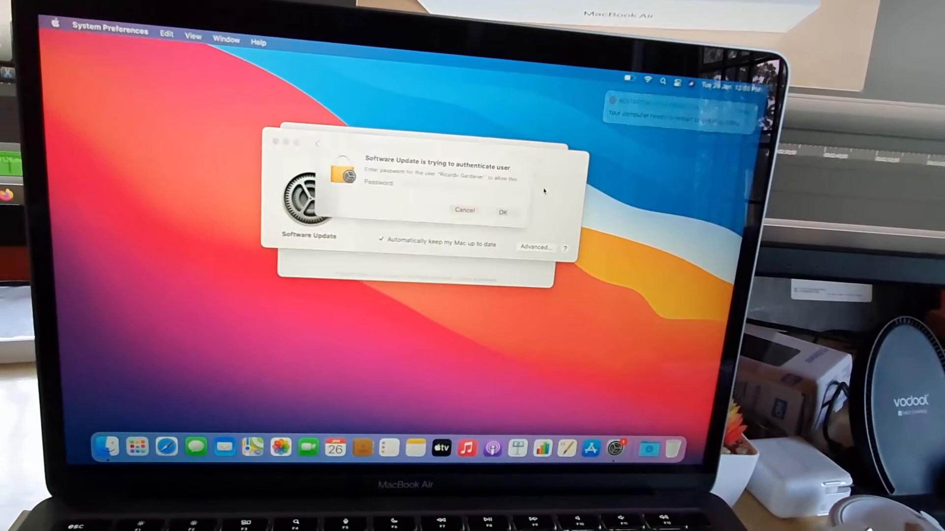